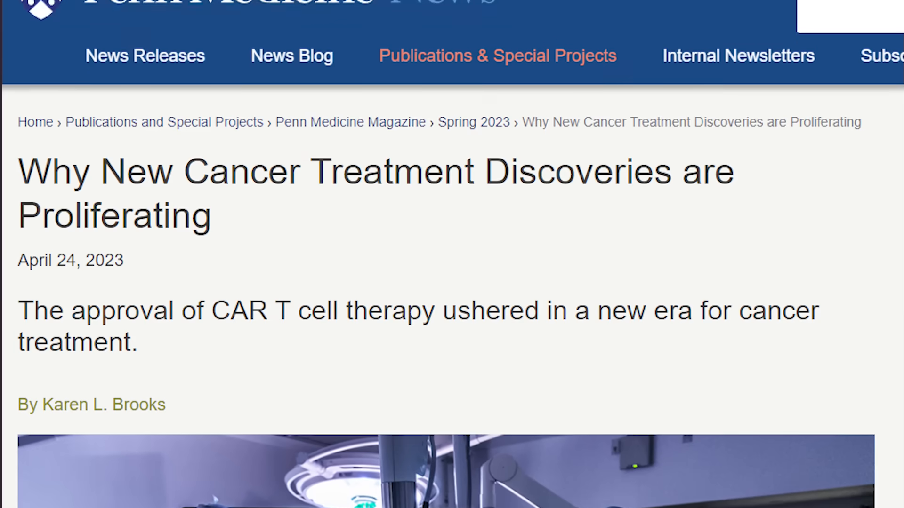
scroll(down, 3)
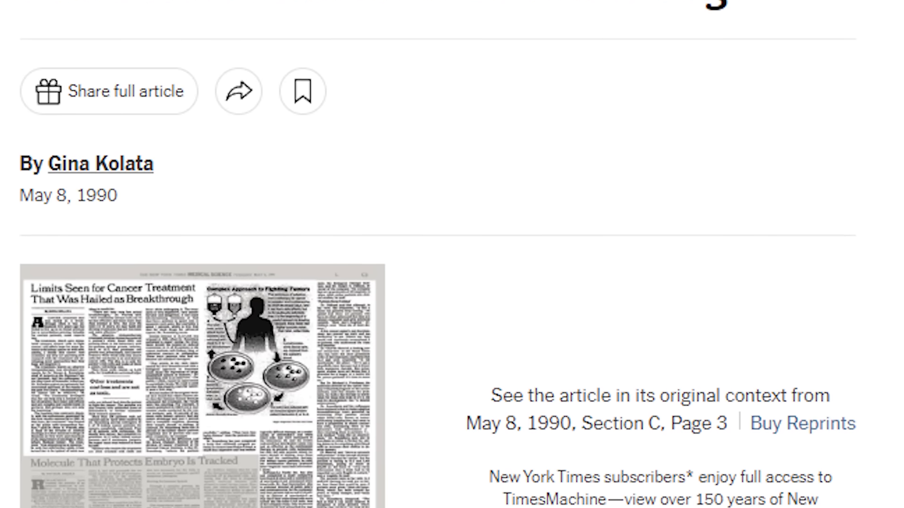
scroll(down, 3)
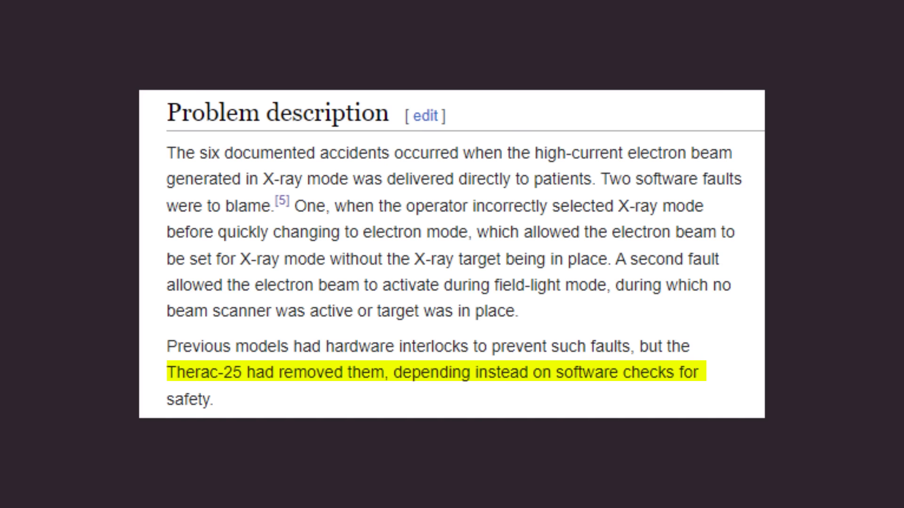
scroll(down, 3)
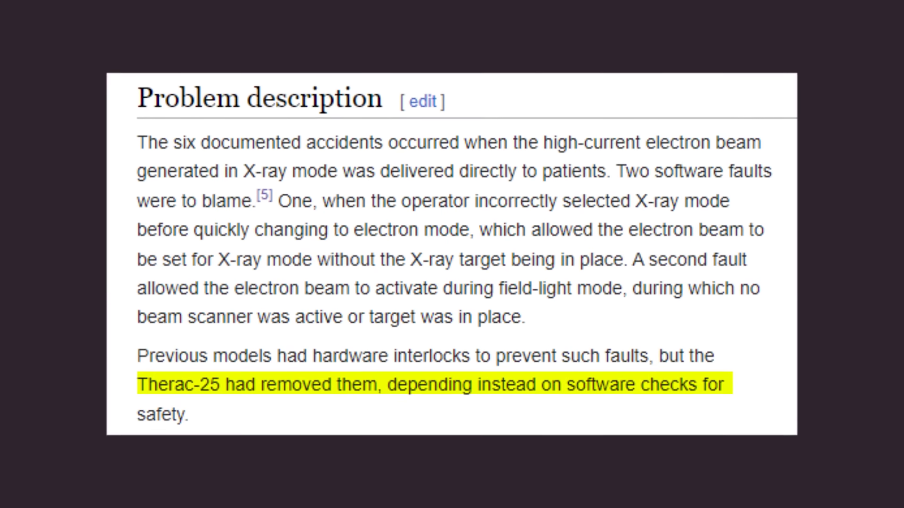